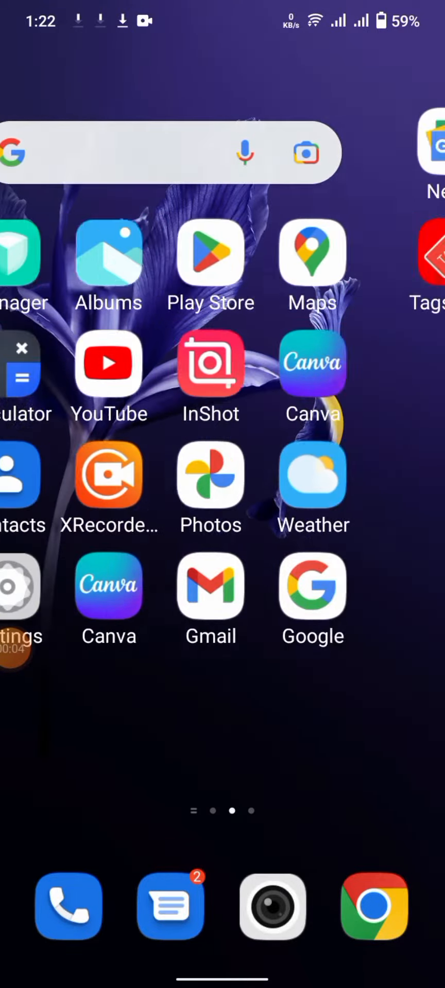
Step: Reach the article 'What does it Mean When Cash App says Pending?' from the home screen
scroll("left", 3)
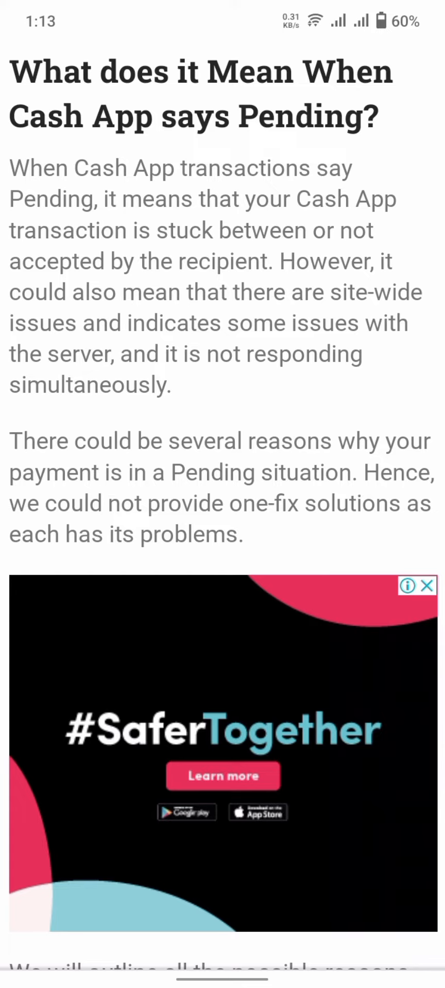
Step: Scroll through the pending-payment article before returning to the home-screen pages
scroll("down", 3)
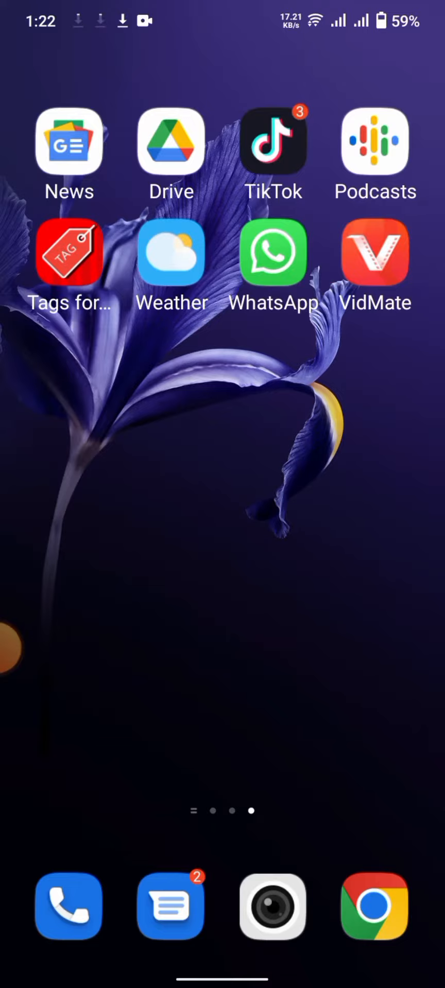
Step: Swipe to the home-screen page holding Cash App and launch it to the $0 screen
scroll("right", 3)
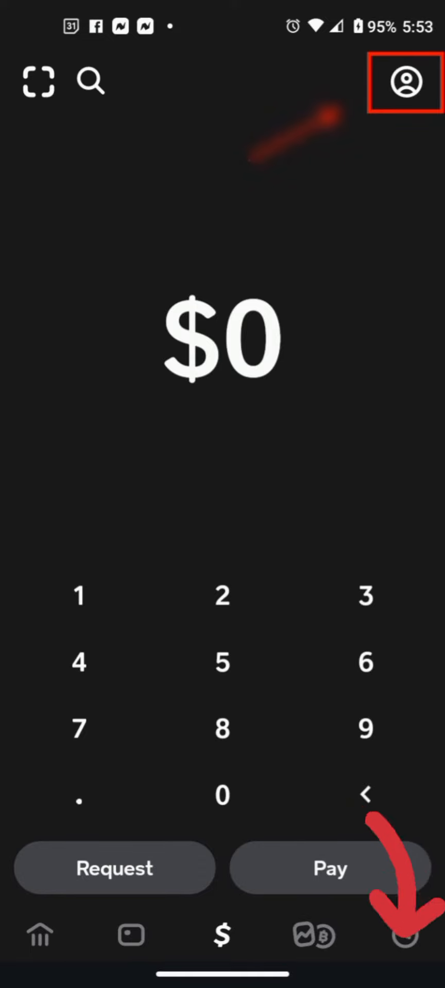
Step: Visit the Cash App profile, then return to the last home-screen page
left_click(406, 935)
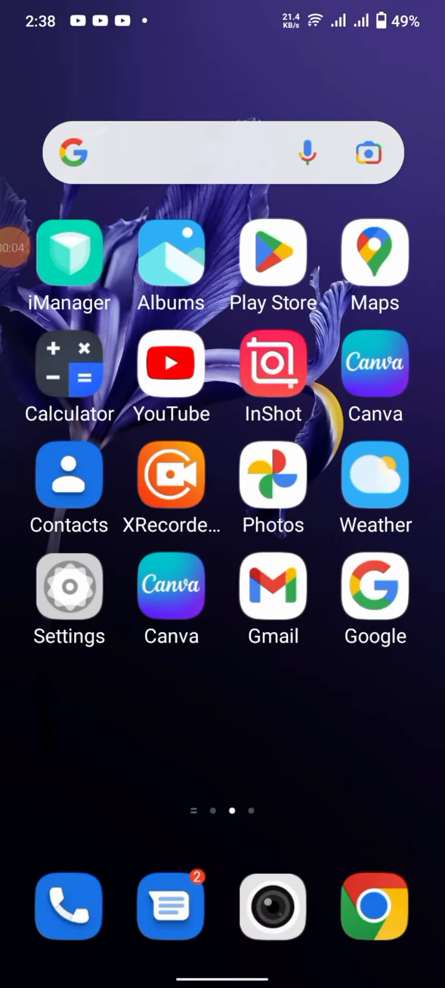
scroll("left", 3)
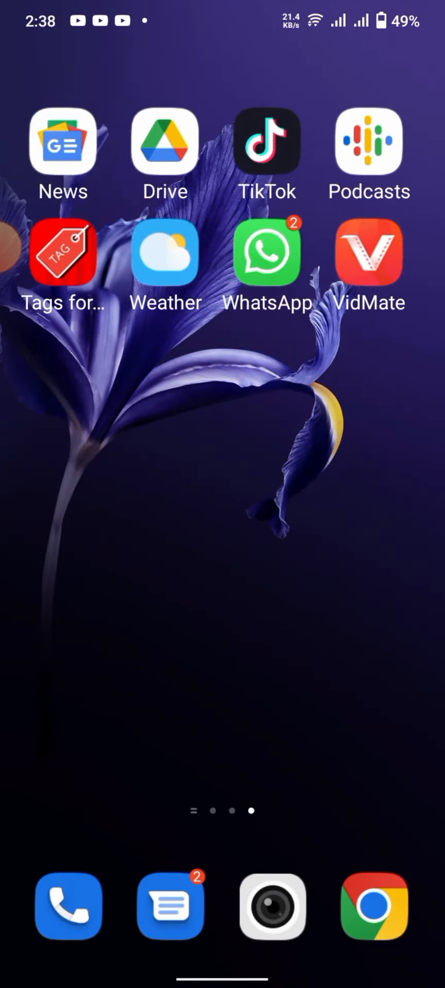